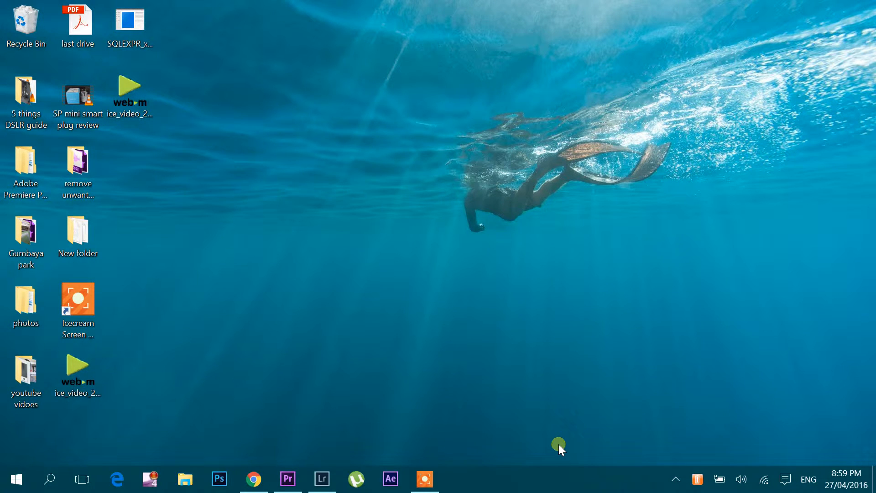
mouse_move(310, 452)
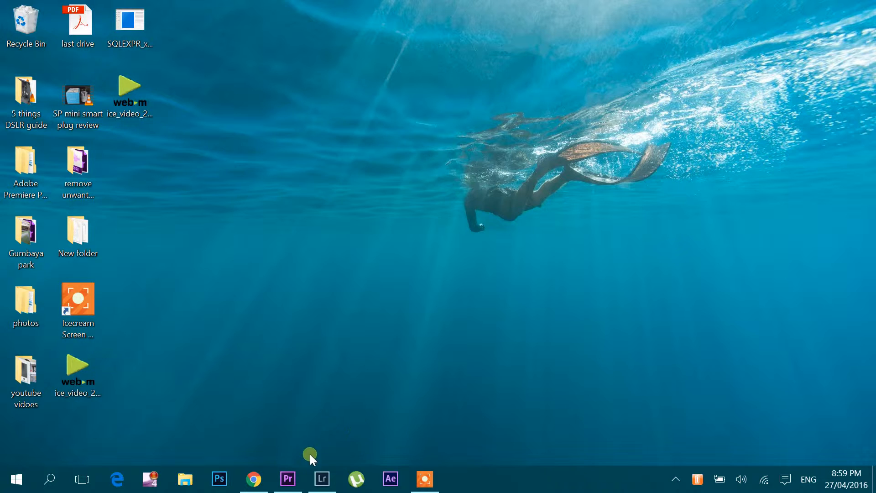
- Open Chrome and search Google for "sql express 2012 download"
left_click(253, 478)
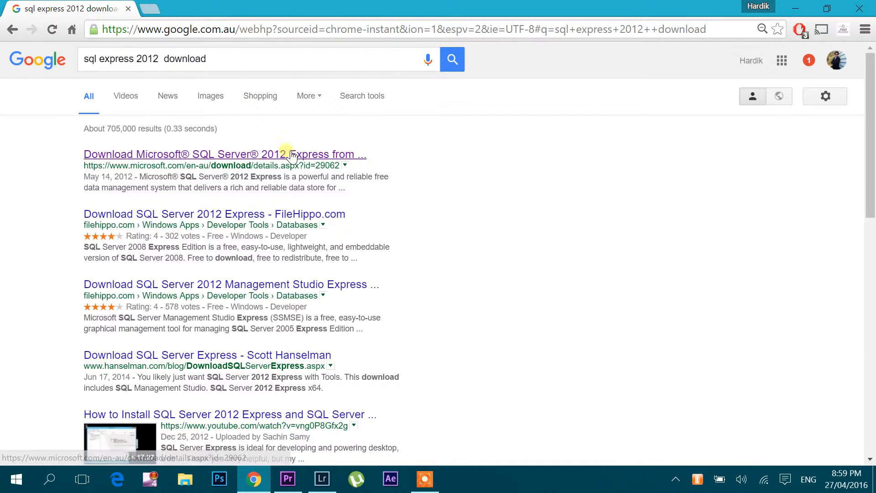
- Open Microsoft's SQL Server 2012 Express download page and start the download
left_click(224, 155)
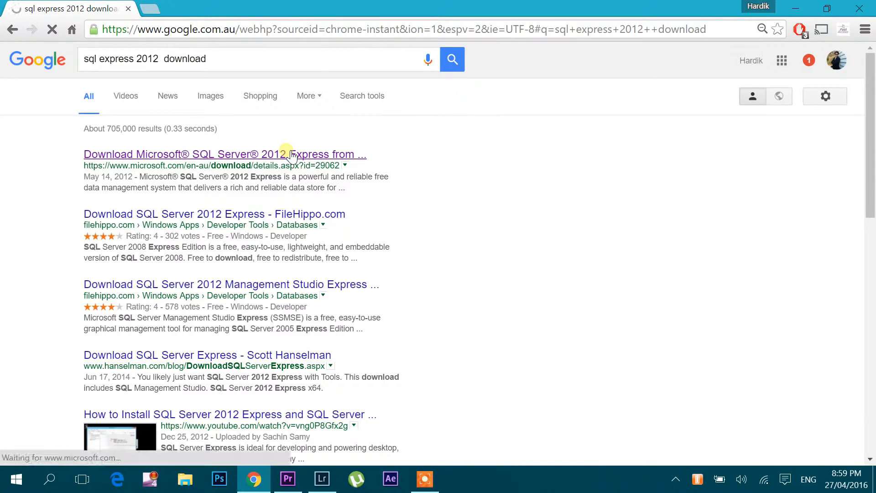
left_click(225, 154)
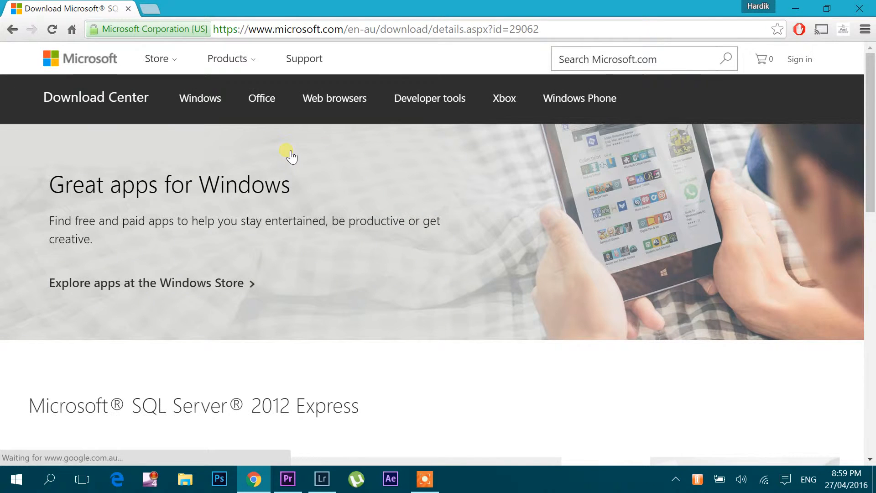
mouse_move(866, 200)
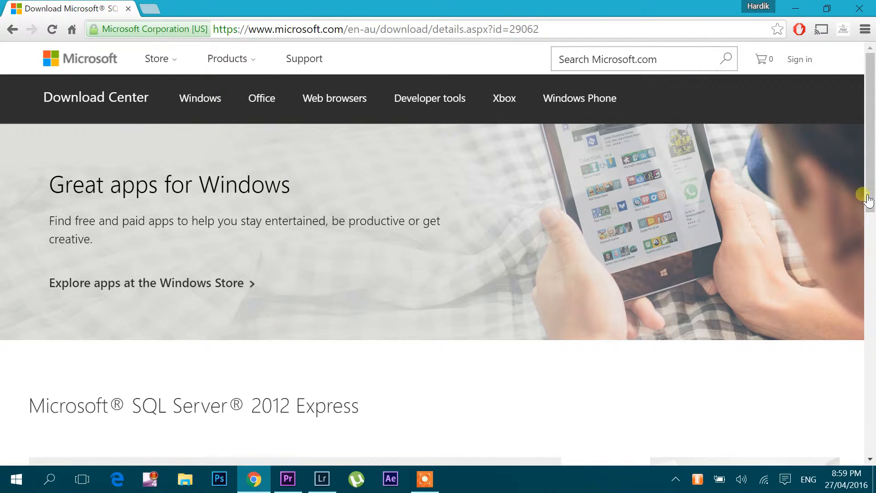
scroll("down", 3)
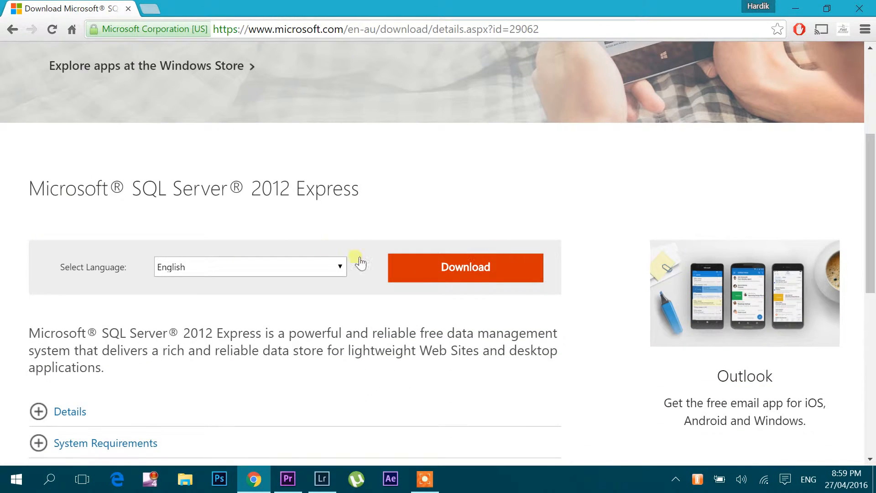
left_click(464, 267)
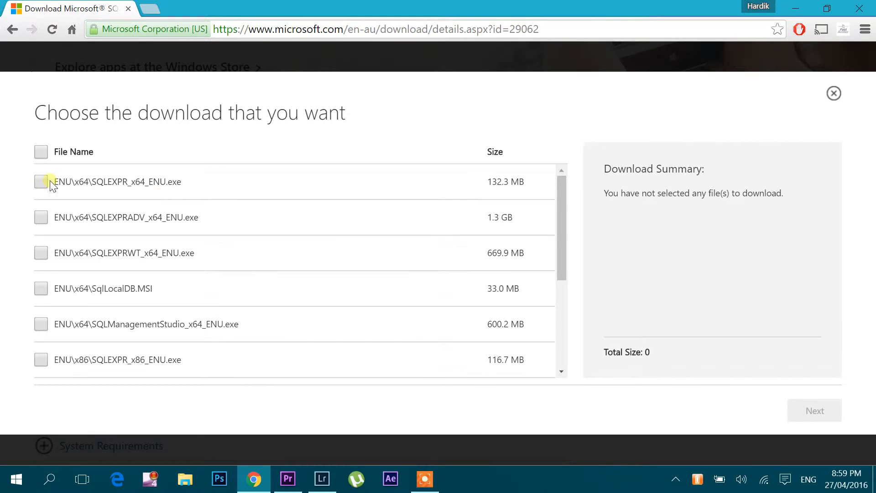
- Choose ENU\x64\SQLEXPR_x64_ENU.exe and begin downloading it
left_click(40, 181)
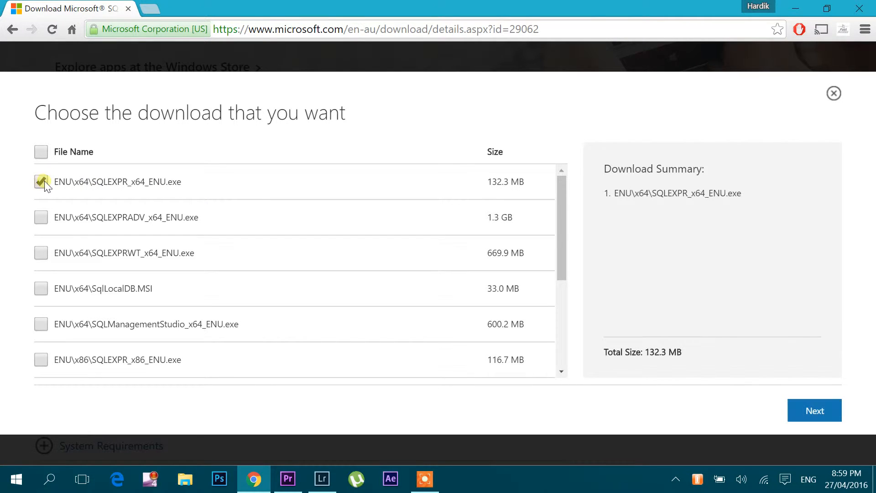
mouse_move(813, 410)
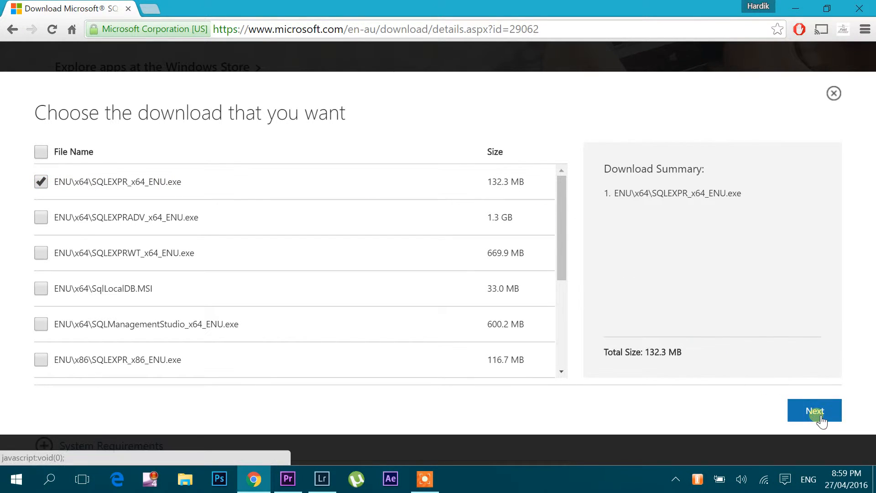
left_click(813, 410)
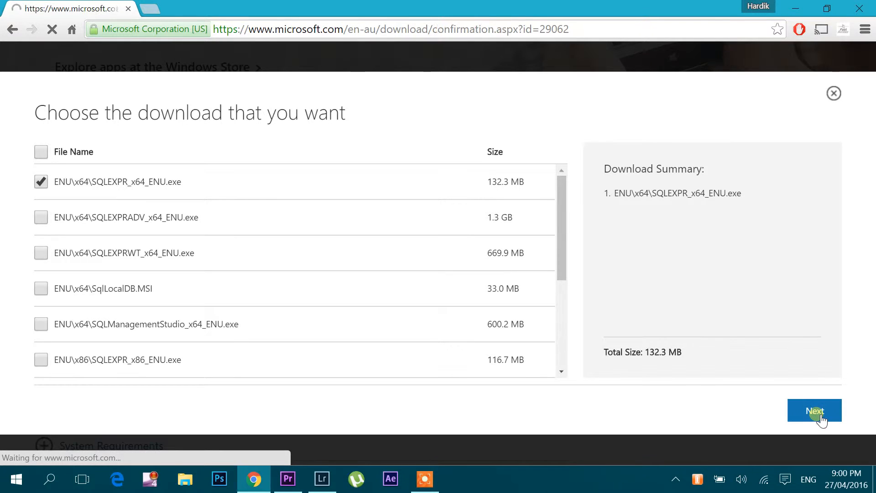
left_click(814, 410)
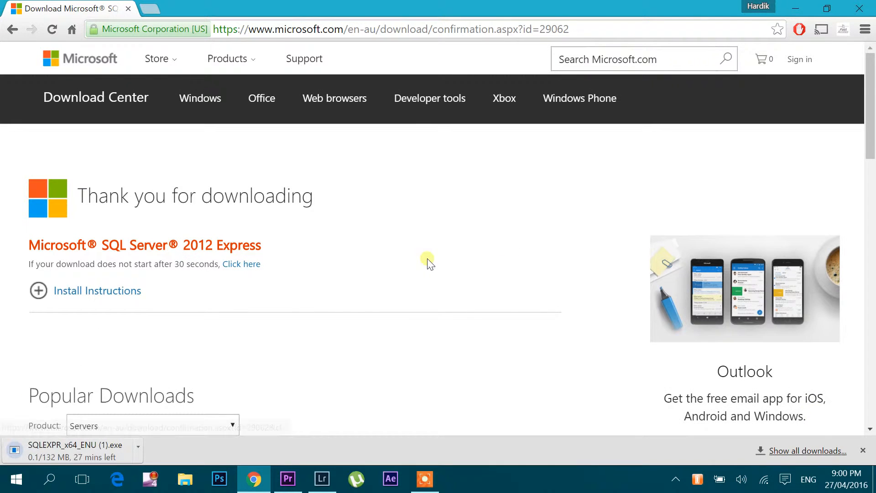
mouse_move(60, 450)
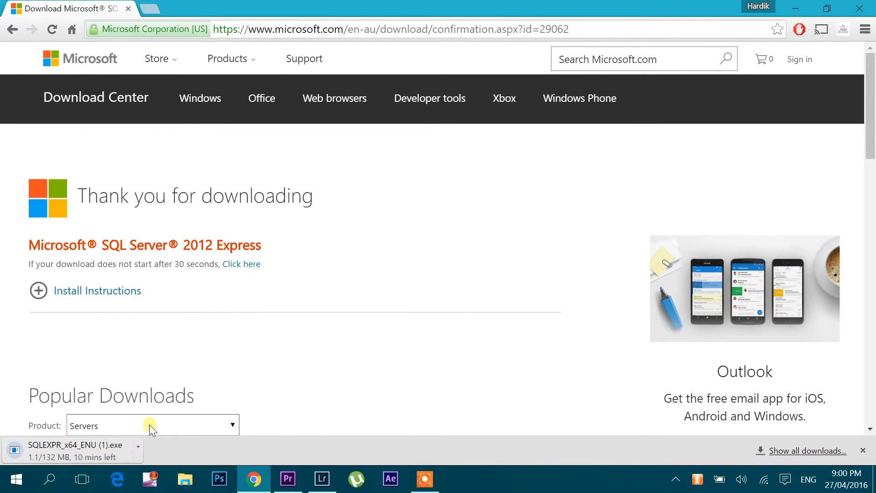
scroll("down", 3)
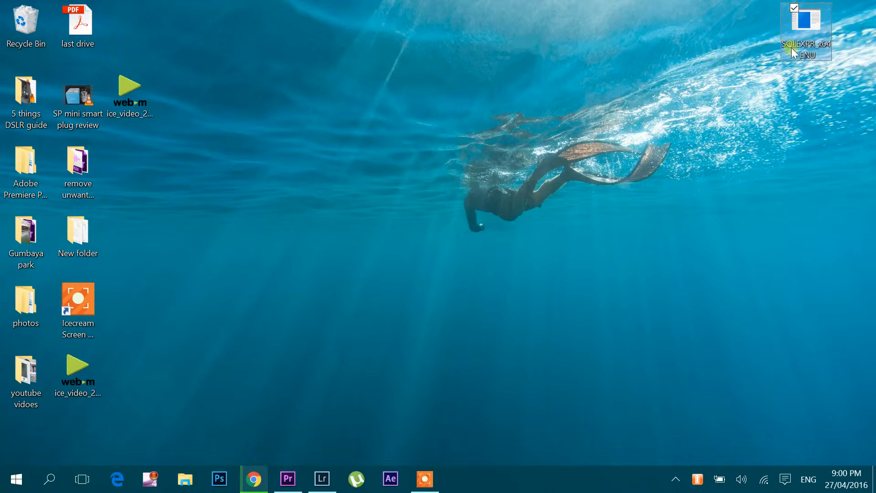
mouse_move(776, 78)
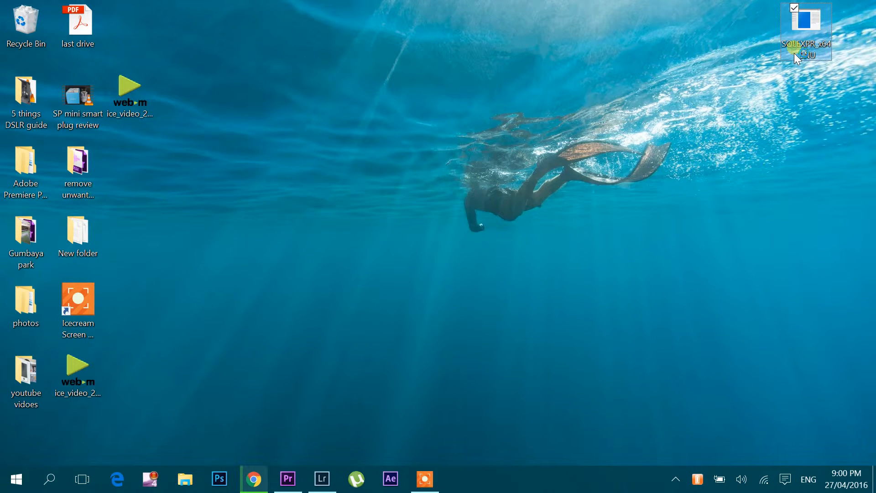
- Run the SQLEXPR_x64_ENU installer from the desktop to extract its setup files
double_click(806, 25)
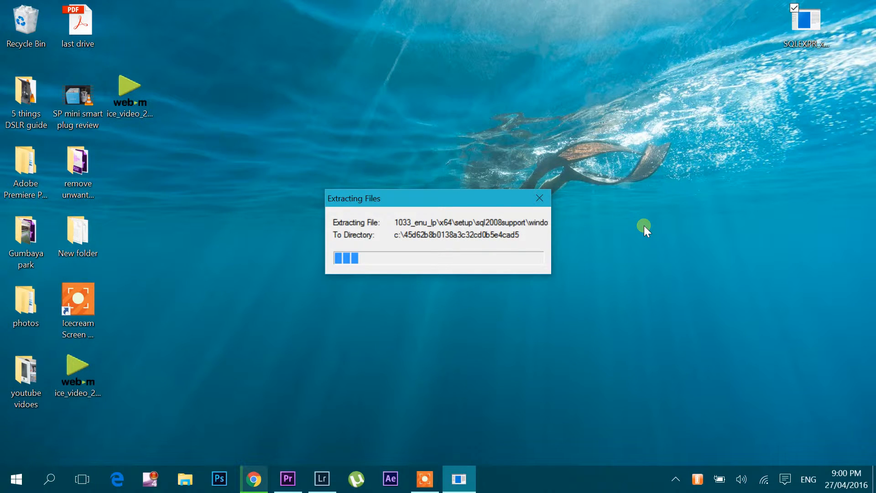
mouse_move(854, 170)
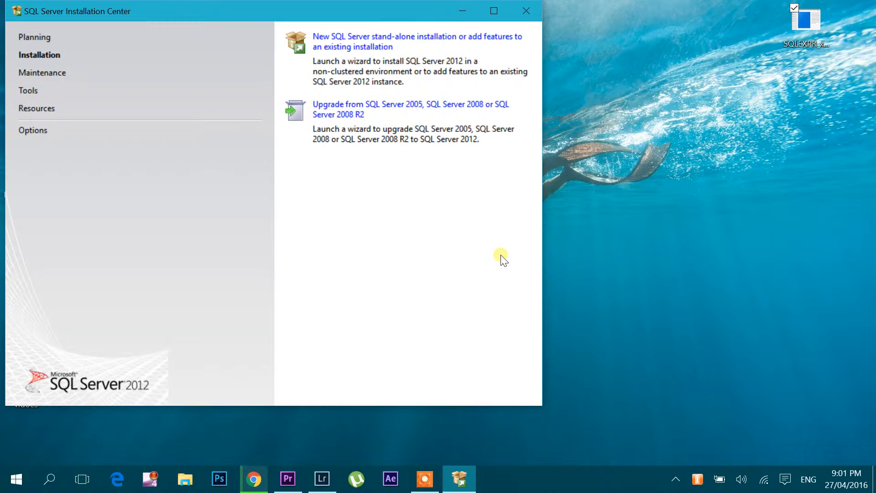
mouse_move(31, 25)
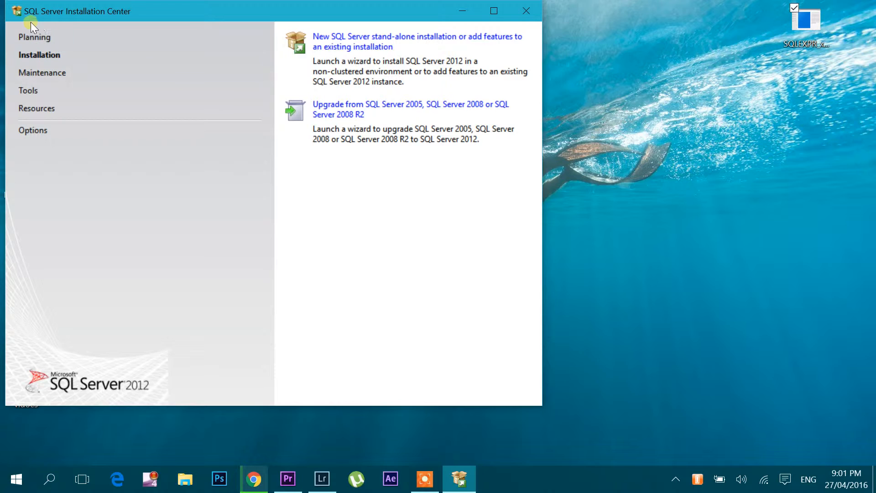
mouse_move(131, 25)
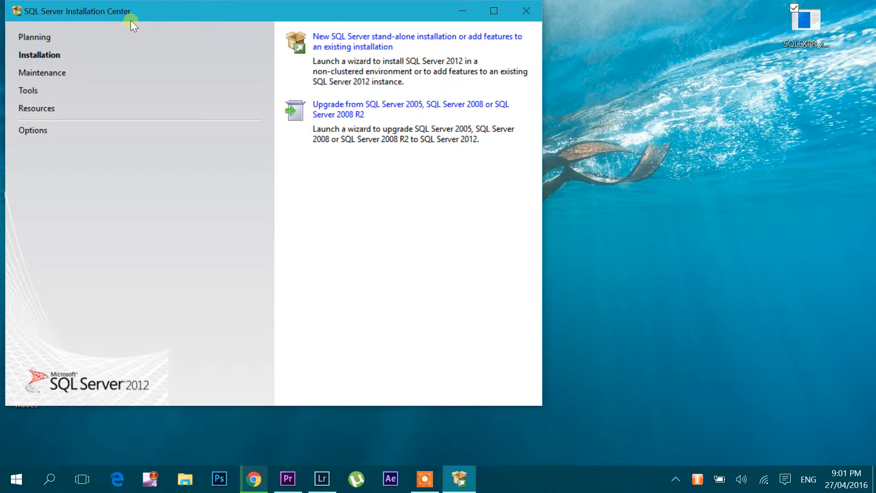
mouse_move(139, 22)
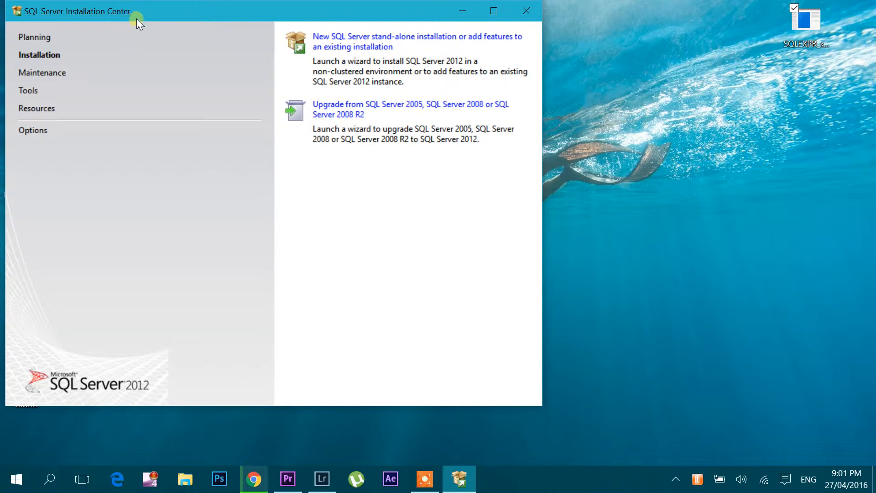
mouse_move(39, 55)
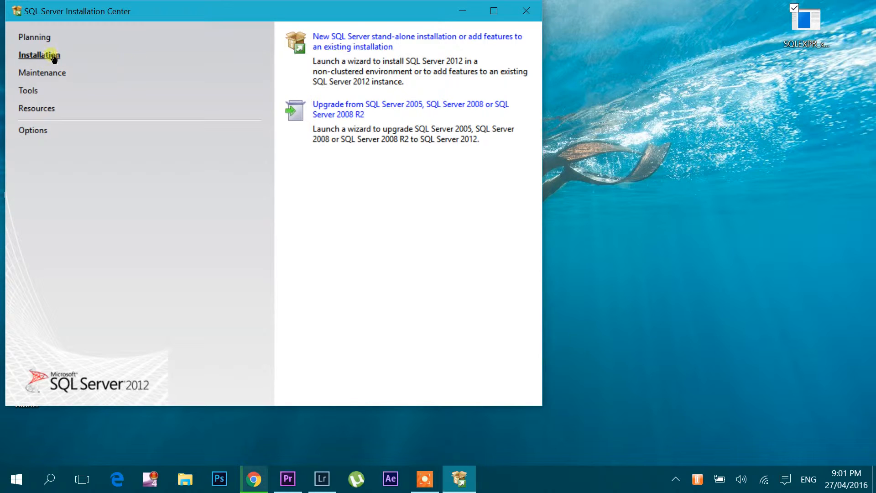
mouse_move(365, 41)
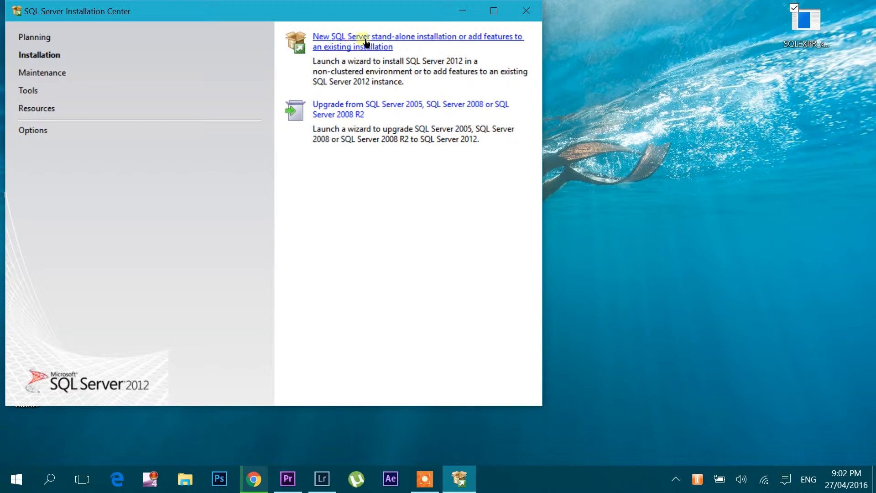
mouse_move(444, 45)
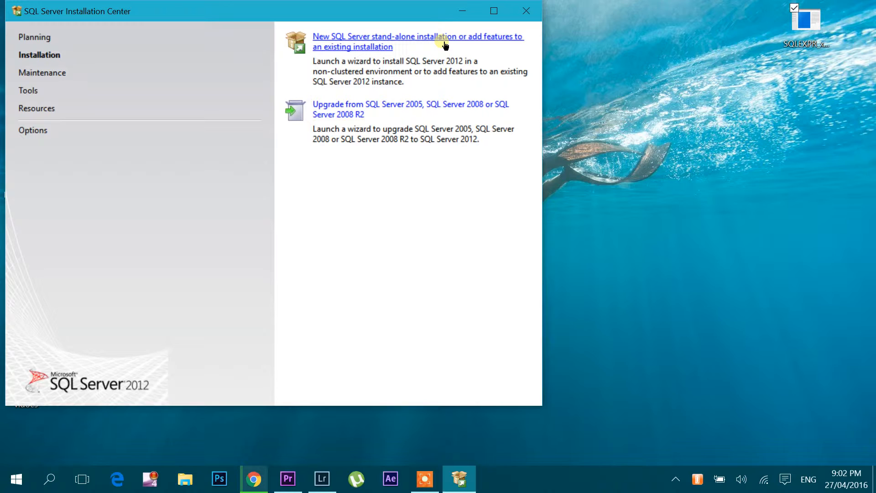
mouse_move(445, 43)
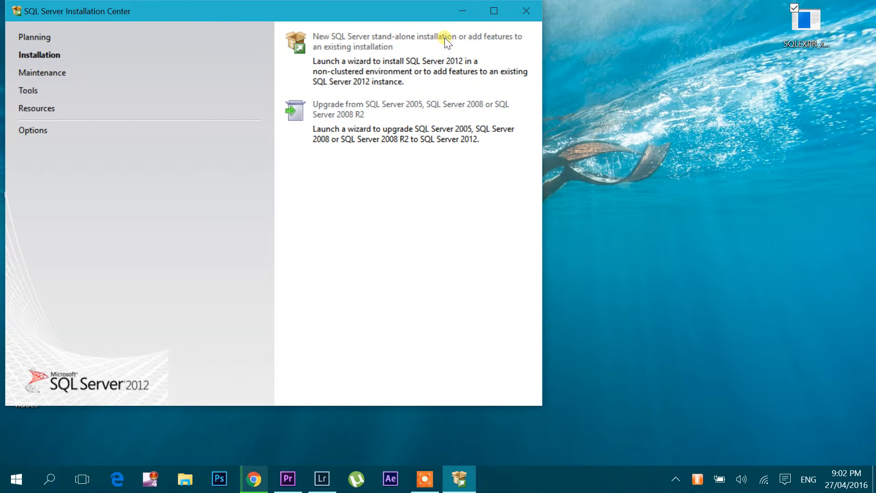
- Choose 'New SQL Server stand-alone installation or add features' on the Installation page
left_click(418, 42)
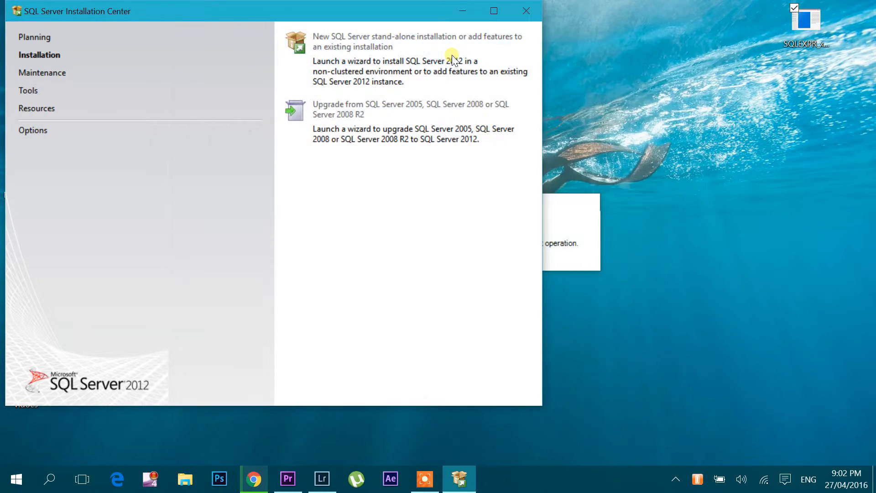
left_click(418, 42)
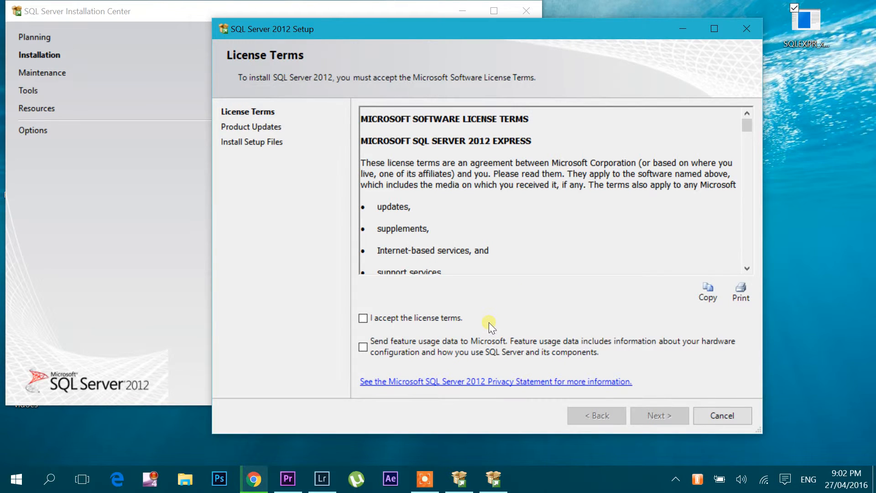
- Accept the license terms, opt into feature usage data, and include product updates
left_click(362, 318)
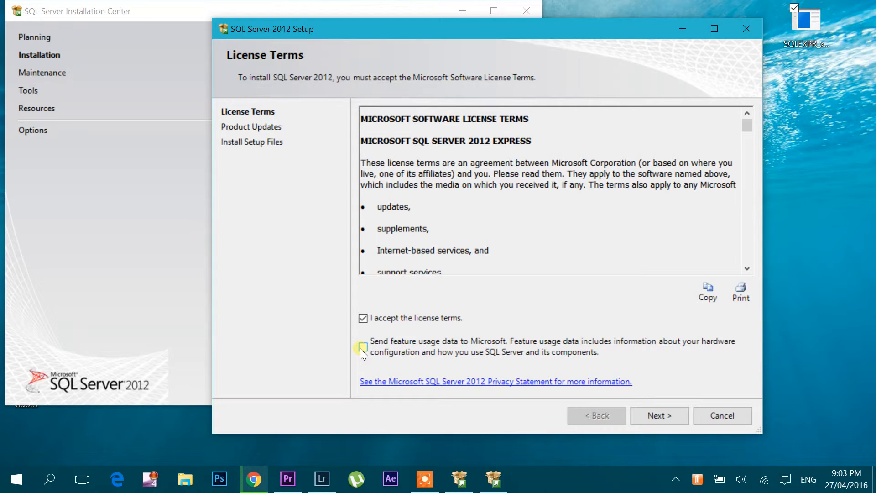
left_click(363, 346)
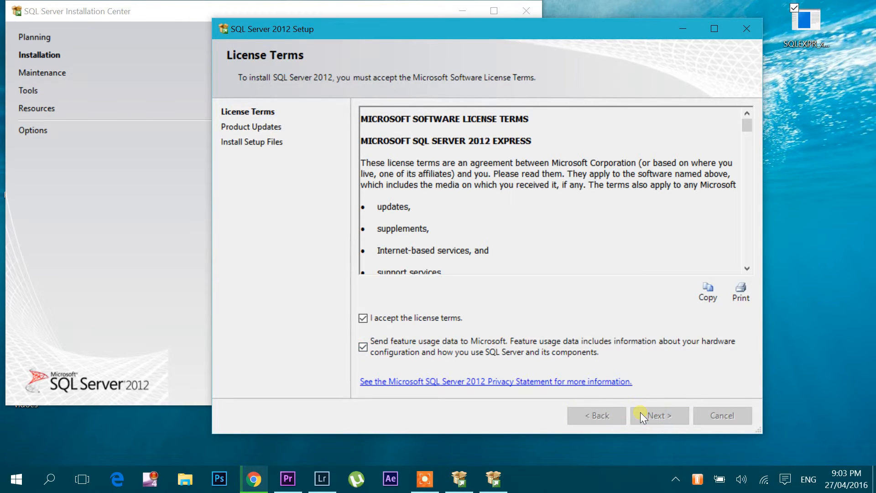
left_click(658, 415)
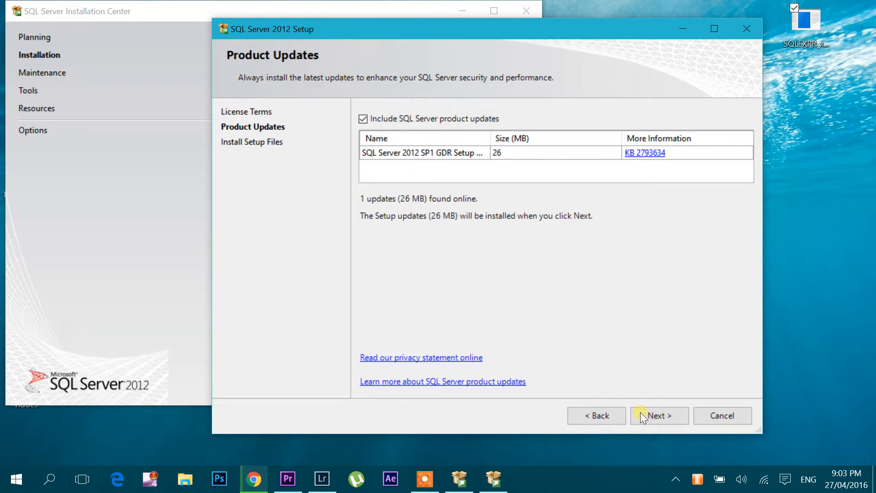
left_click(659, 415)
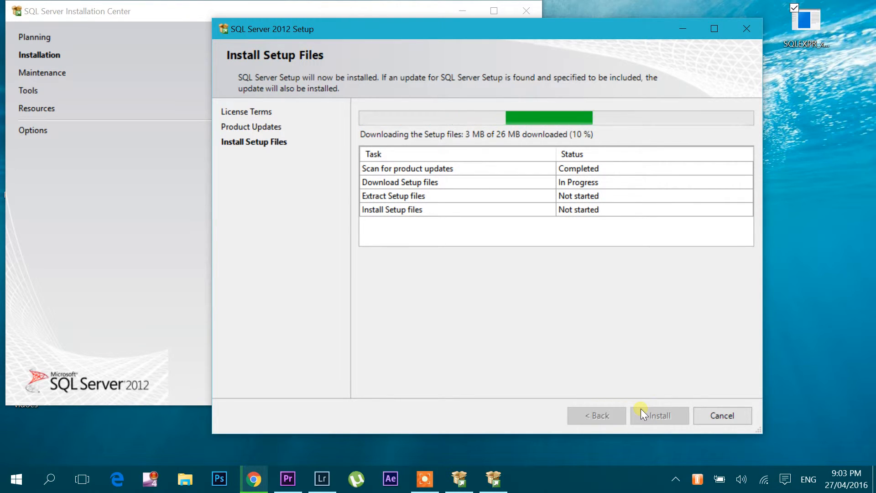
mouse_move(701, 390)
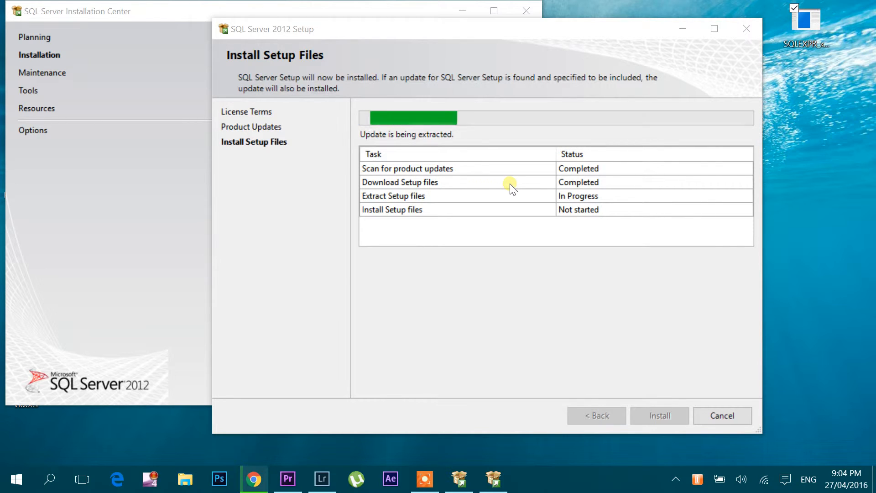
mouse_move(460, 417)
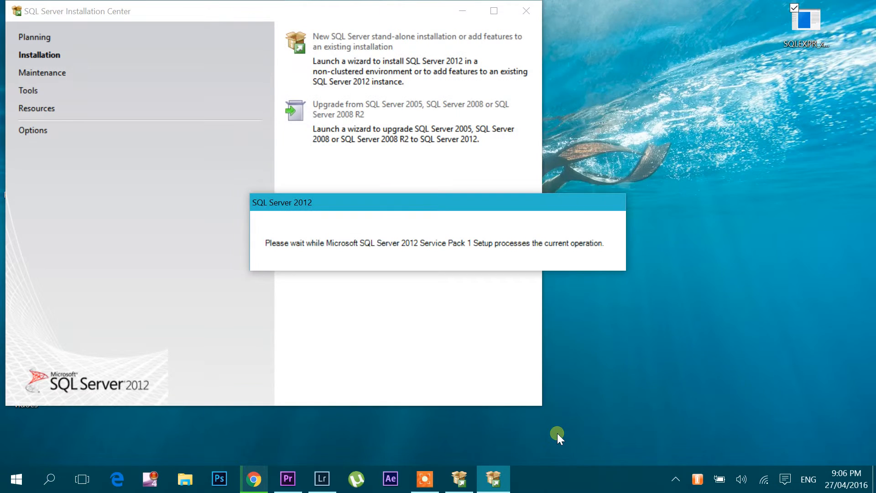
mouse_move(572, 397)
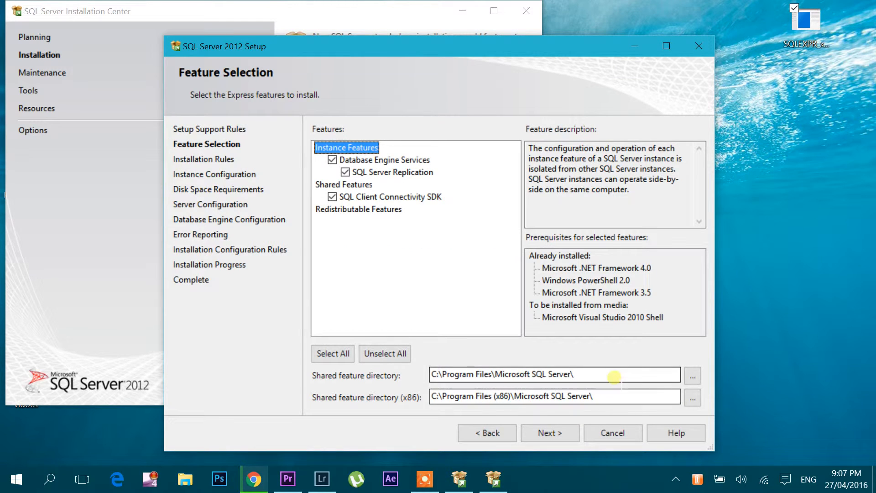
mouse_move(343, 194)
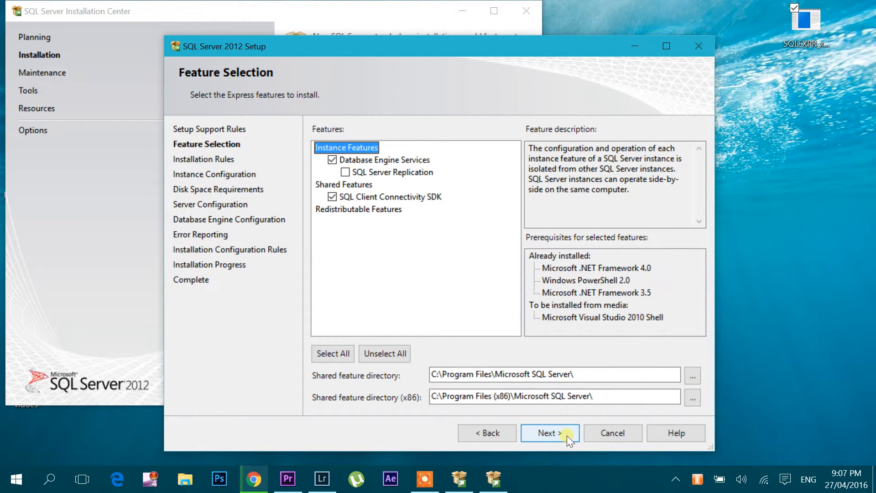
- Confirm the feature selection without SQL Server Replication and advance to Instance Configuration
left_click(549, 433)
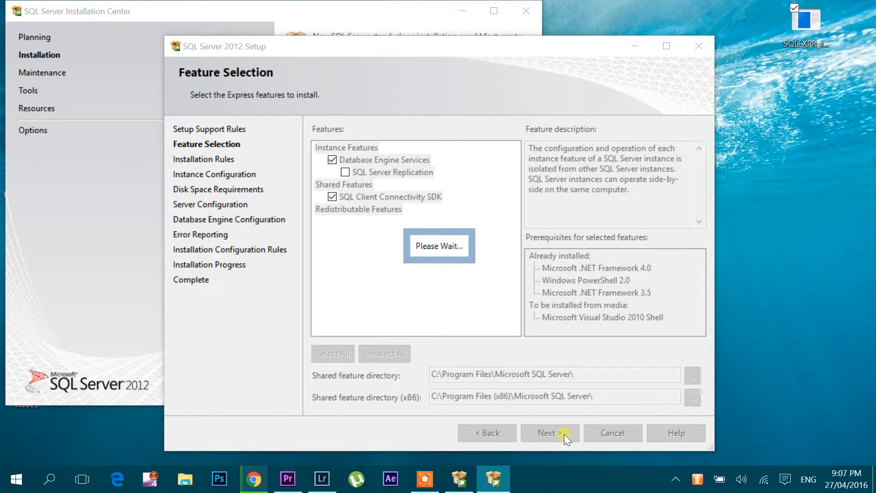
left_click(550, 433)
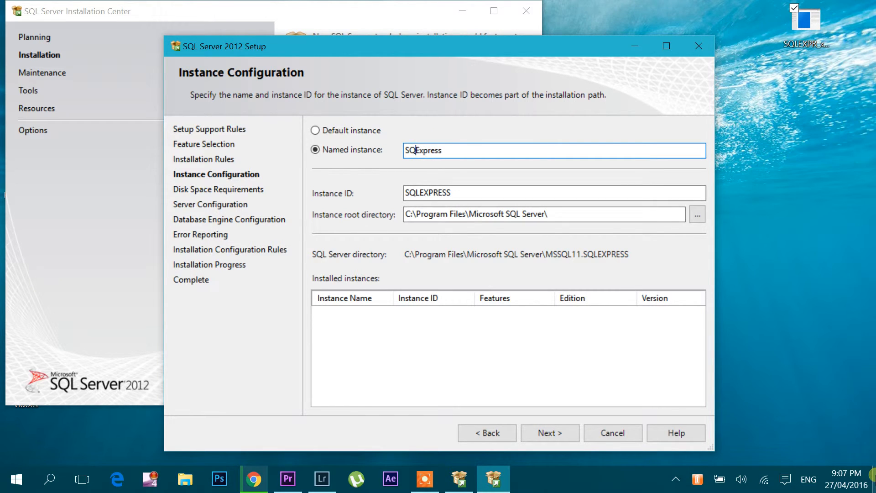
- Name the instance LocalExpress (ID LOCALEXPRESS) and advance to Server Configuration
type("Loc")
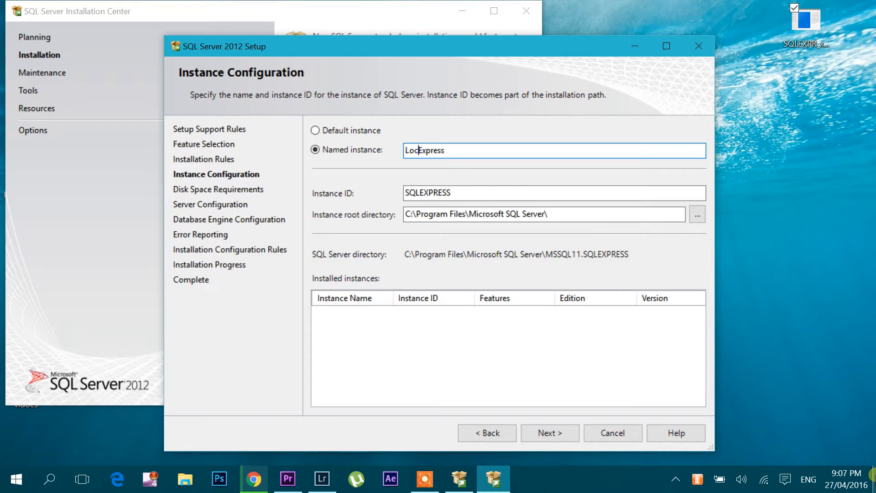
type("al")
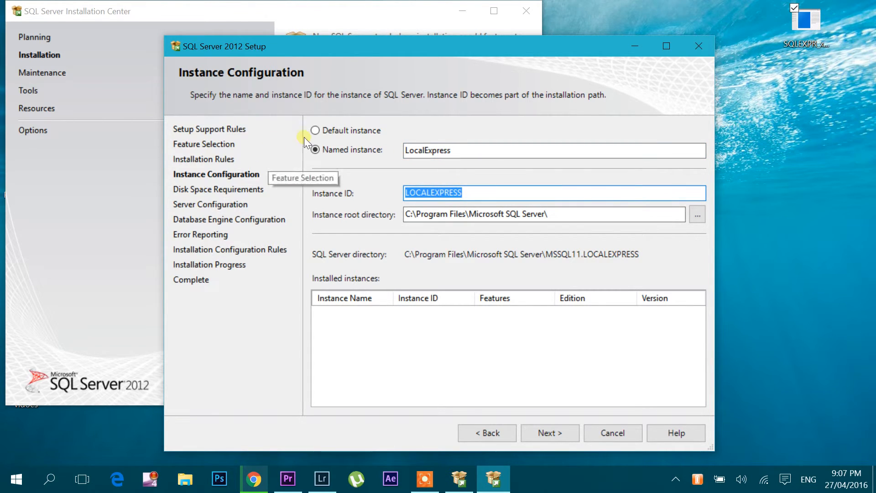
mouse_move(366, 141)
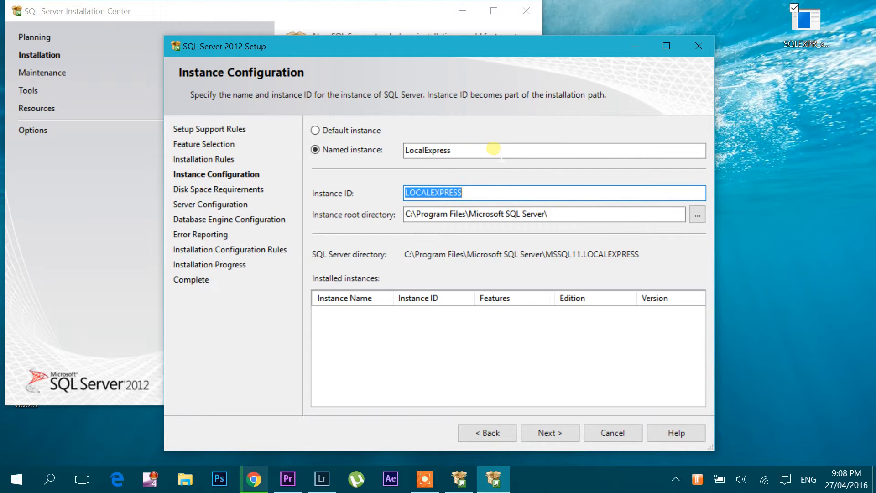
left_click(549, 432)
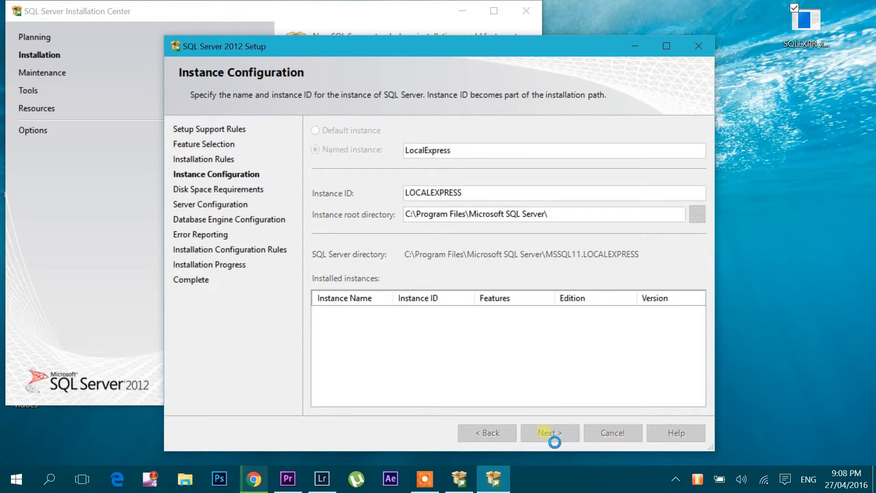
left_click(549, 432)
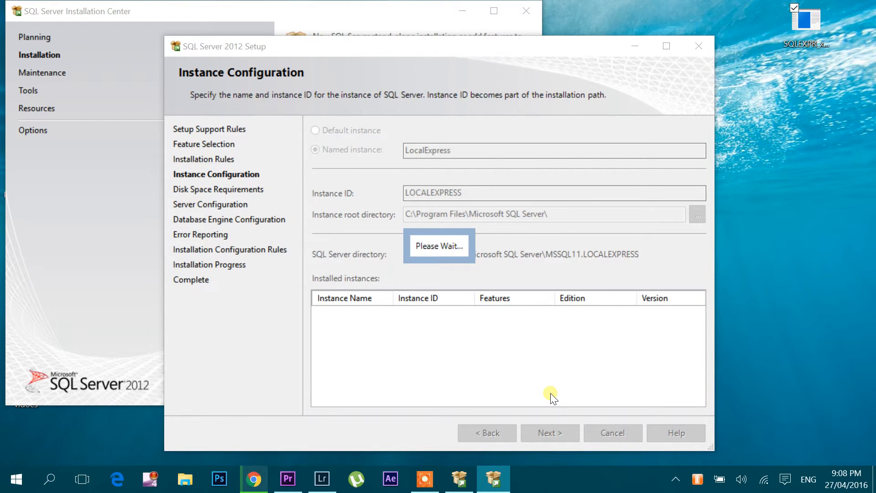
left_click(549, 432)
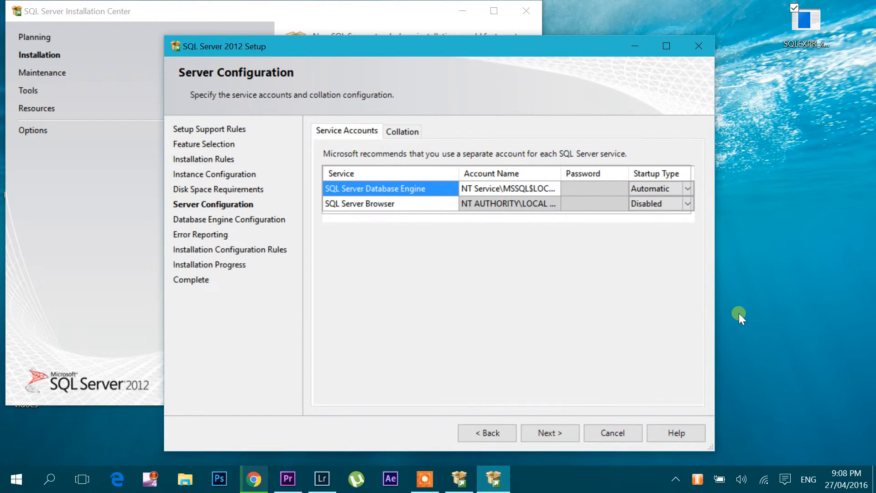
mouse_move(196, 79)
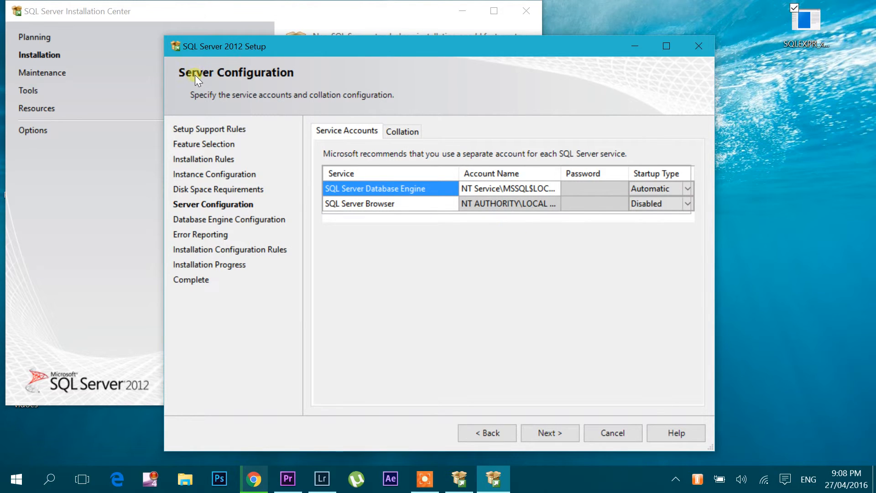
mouse_move(411, 179)
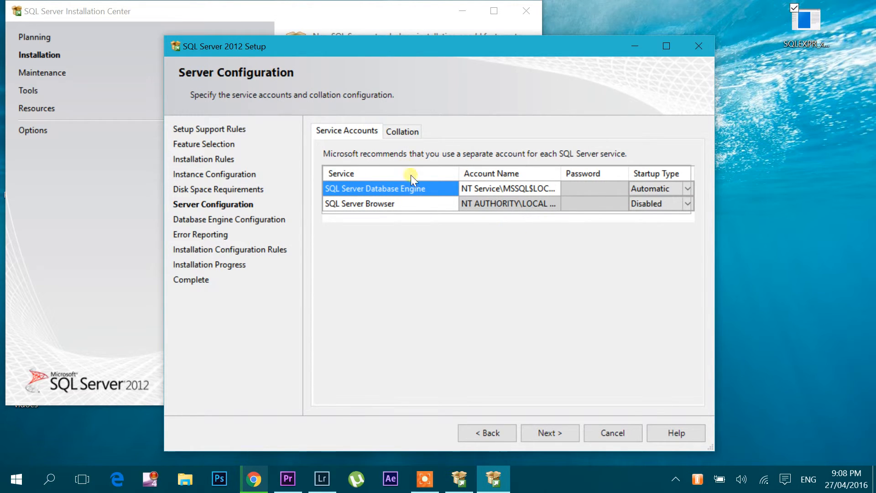
mouse_move(550, 432)
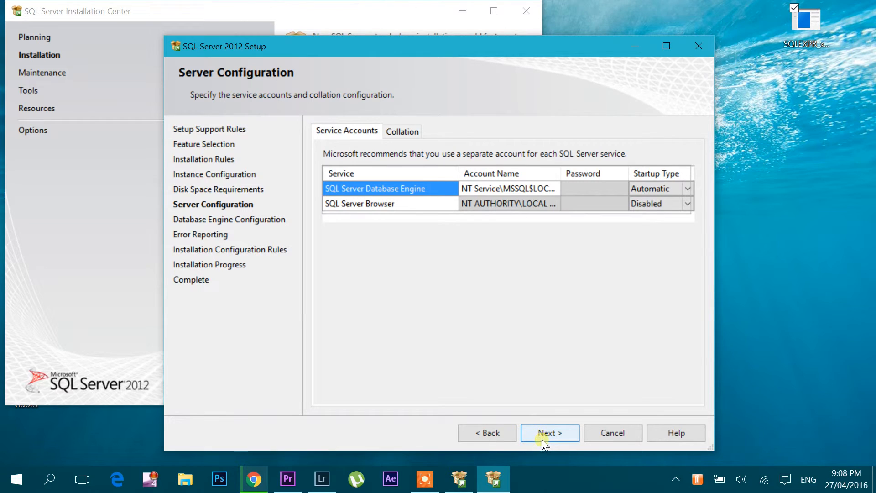
- Keep the default service accounts on Server Configuration and continue
left_click(549, 432)
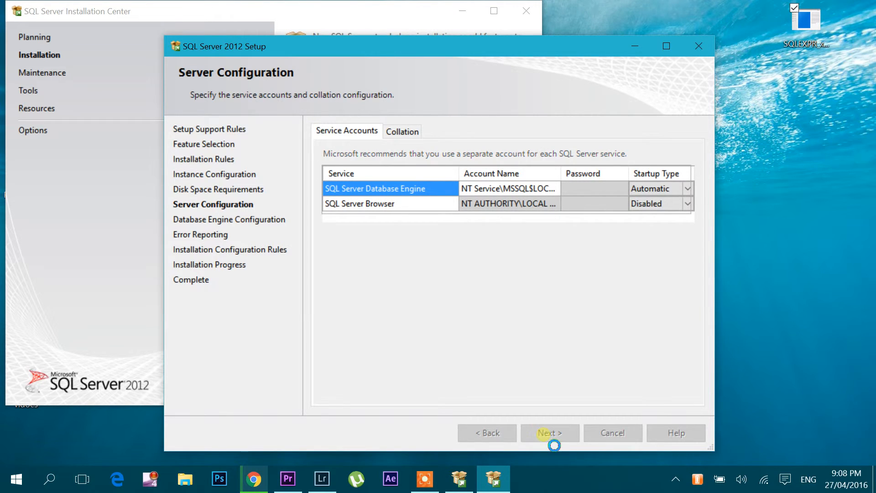
left_click(548, 432)
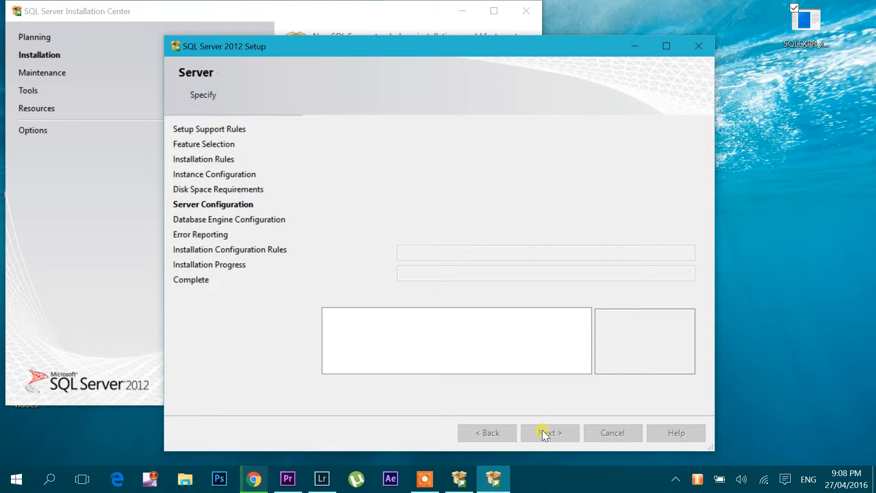
- Select Mixed Mode authentication and enter and confirm the sa password
left_click(548, 432)
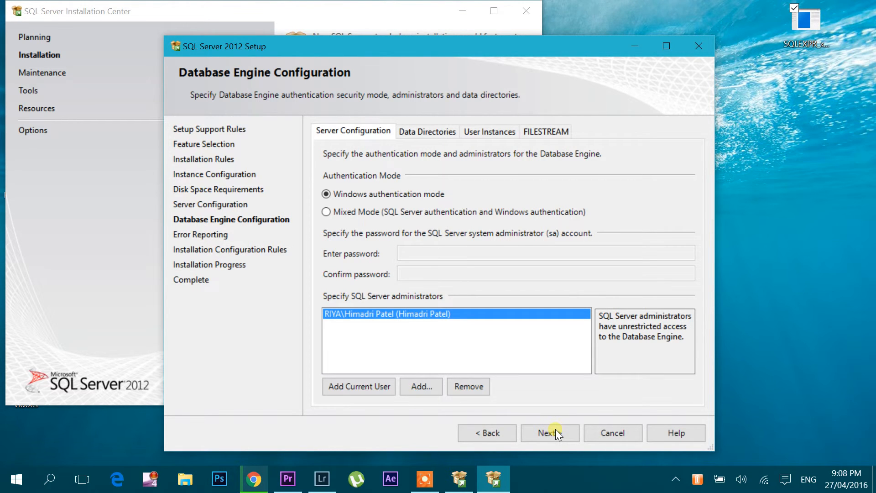
mouse_move(326, 212)
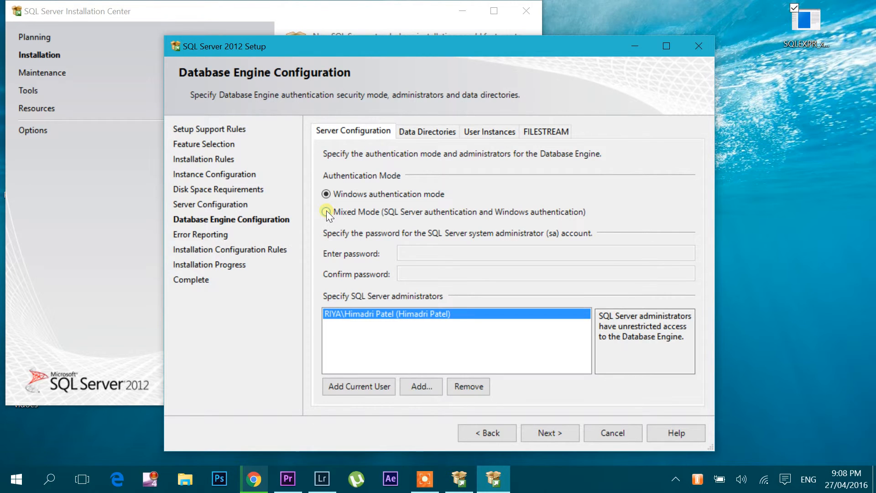
left_click(326, 211)
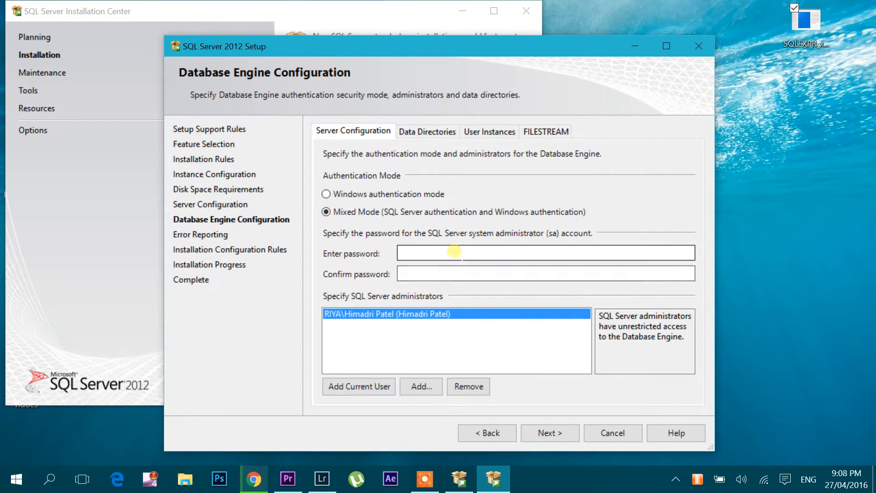
left_click(544, 253)
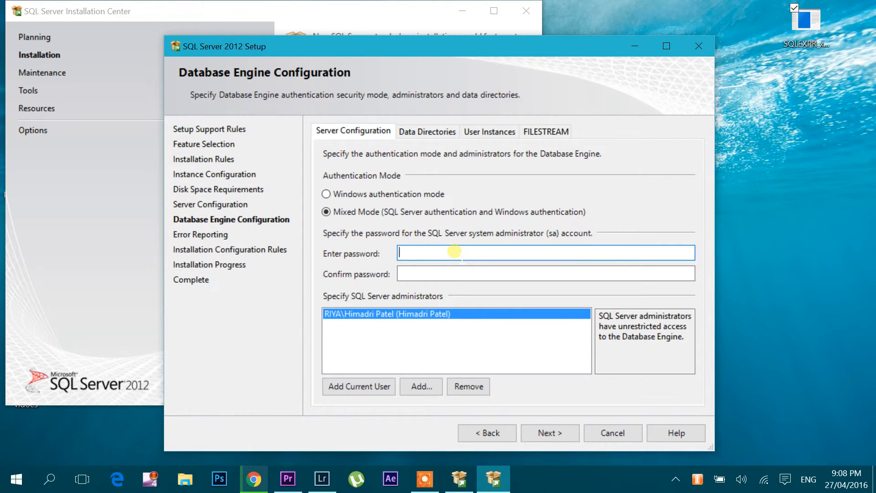
type("••")
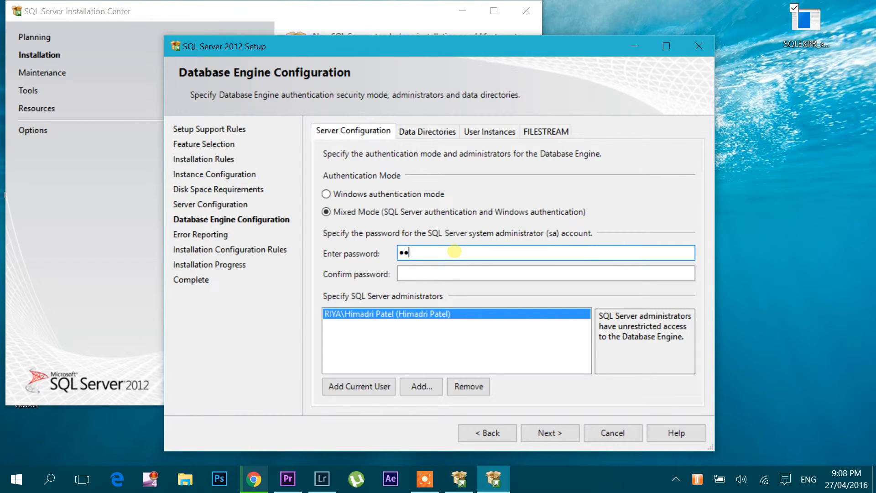
key("Backspace")
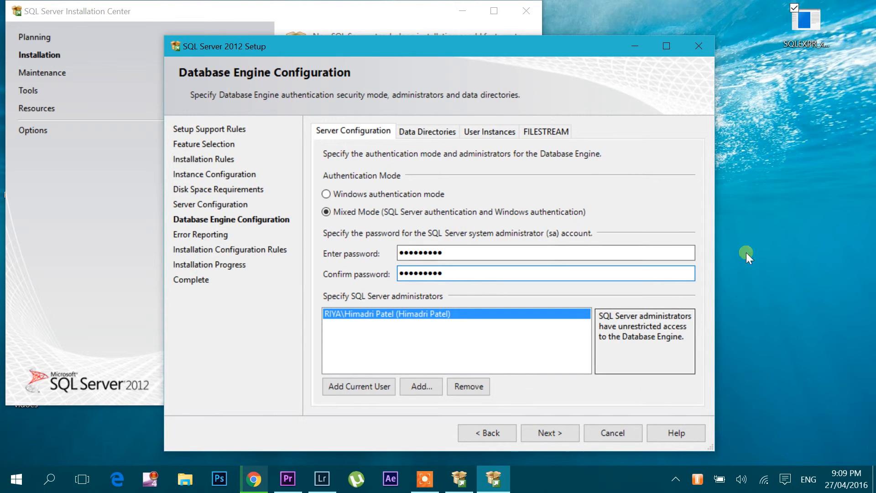
mouse_move(548, 432)
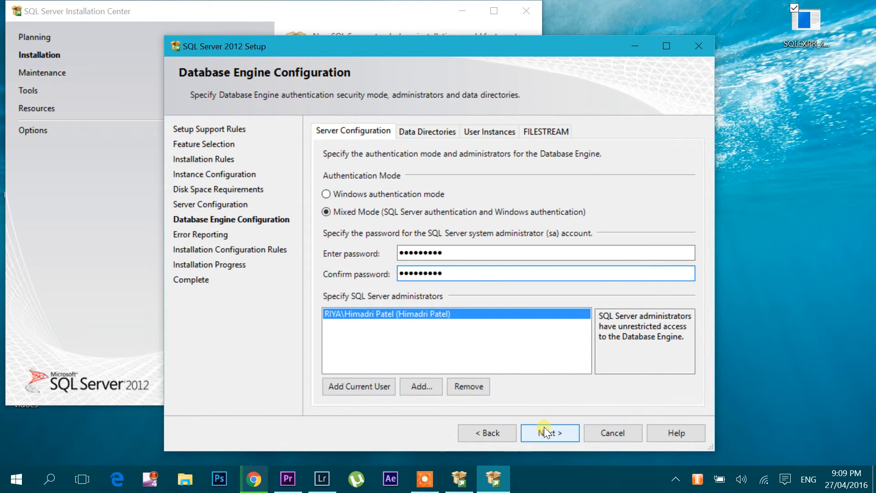
- Advance to Error Reporting, leaving Send Error Reports unchecked
left_click(548, 433)
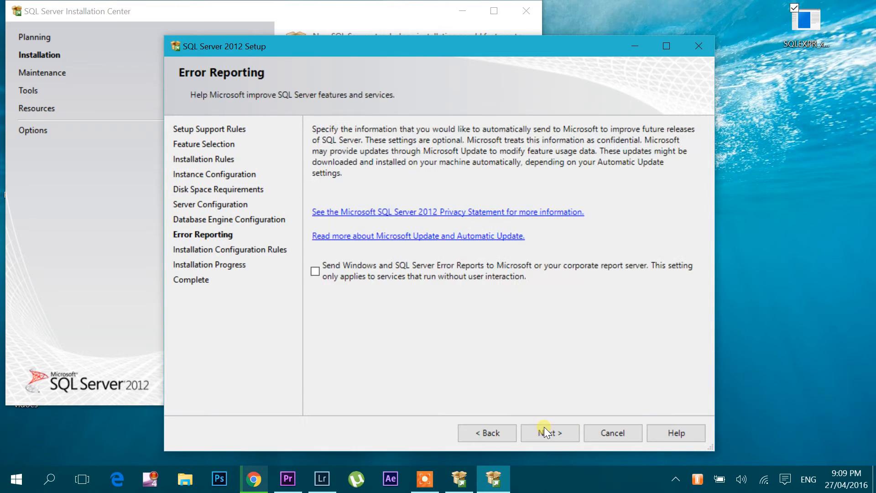
mouse_move(350, 279)
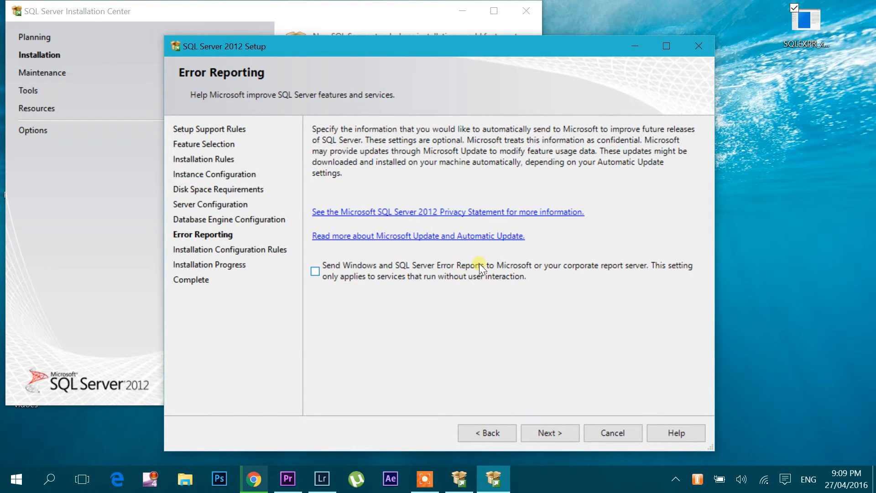
mouse_move(562, 272)
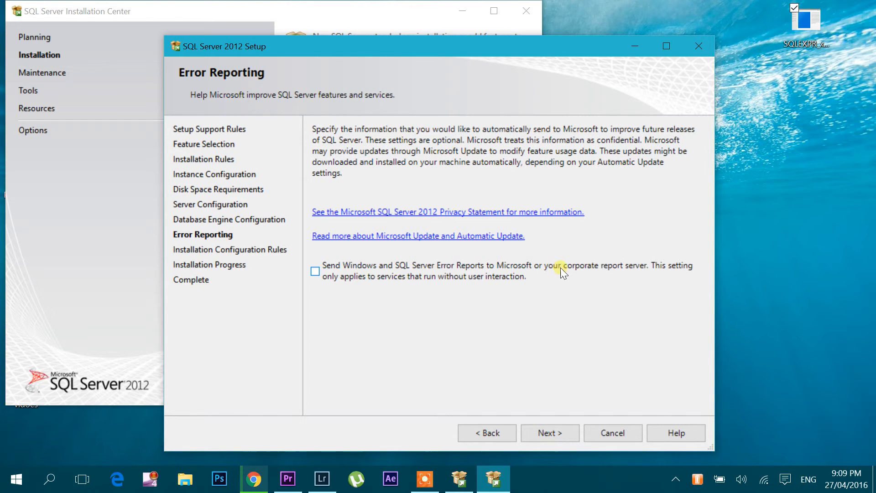
mouse_move(683, 275)
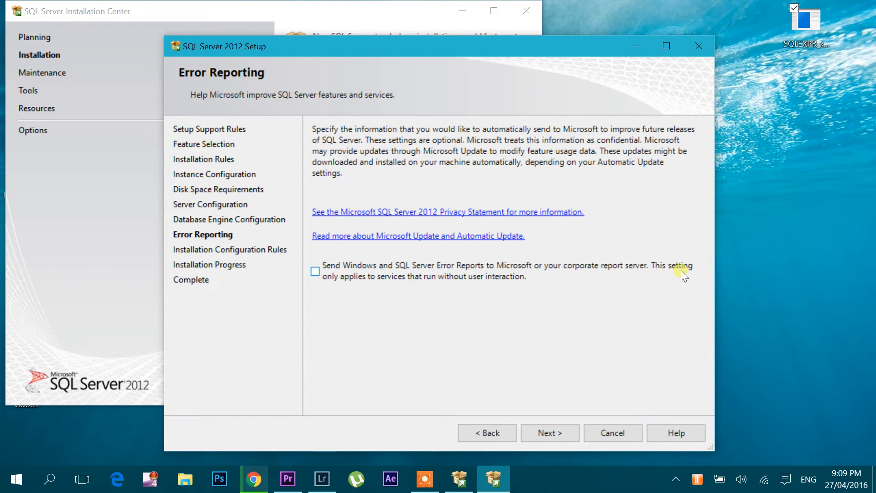
mouse_move(425, 284)
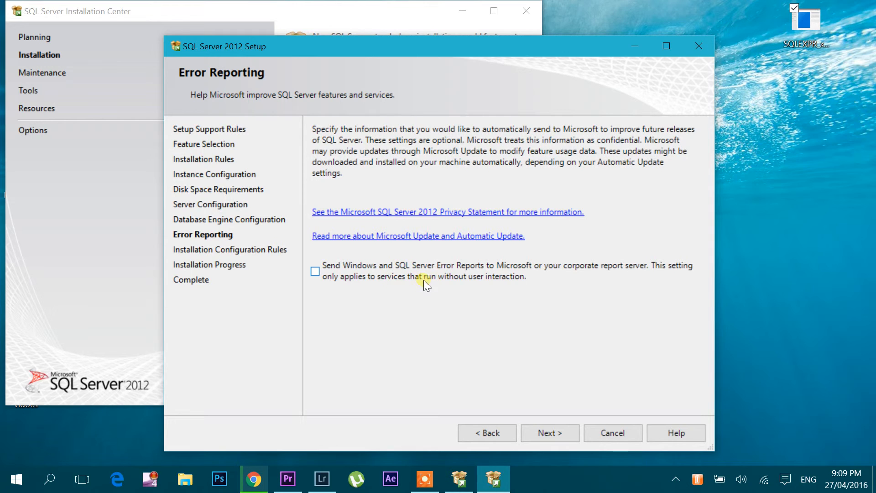
mouse_move(384, 273)
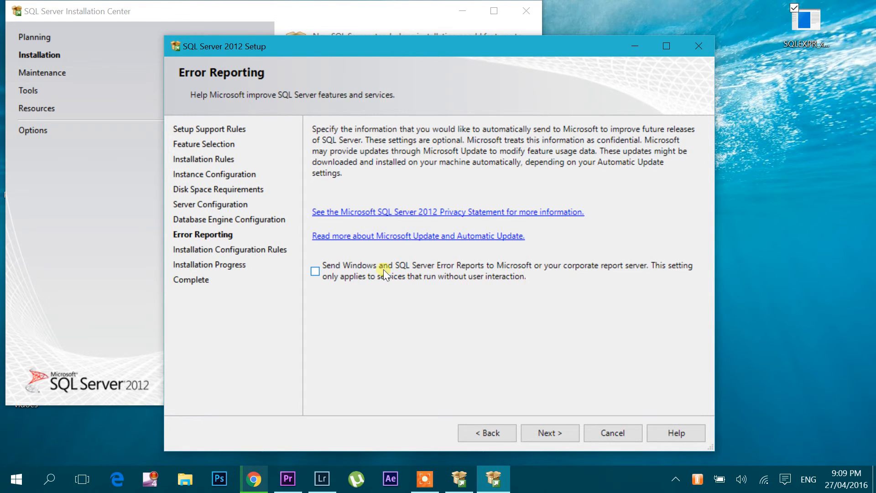
mouse_move(329, 271)
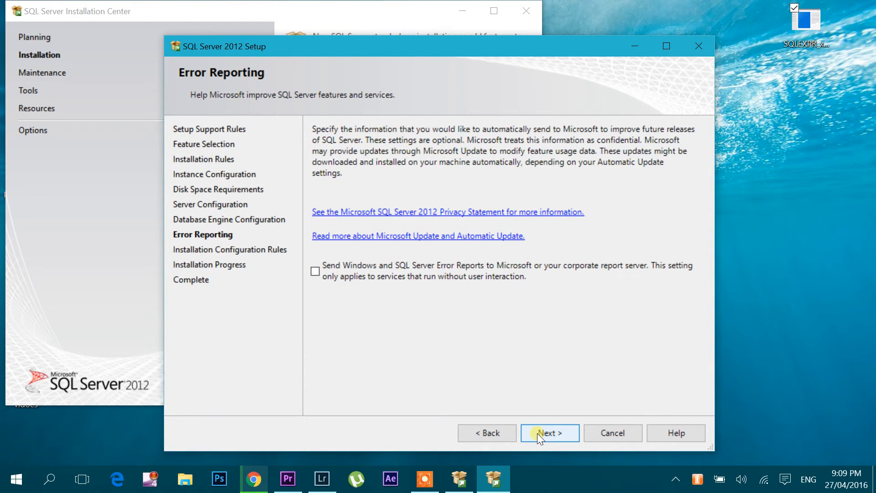
- Leave error reporting off and start the SQL Server Express installation running
left_click(549, 432)
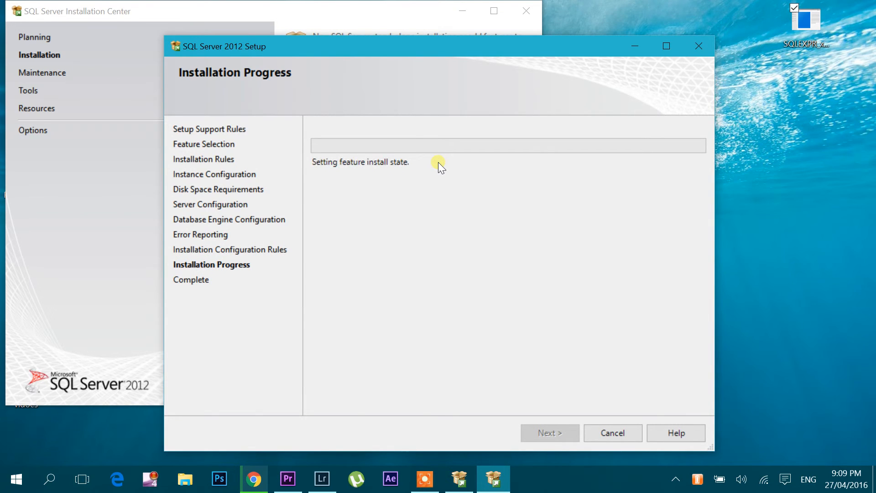
mouse_move(462, 236)
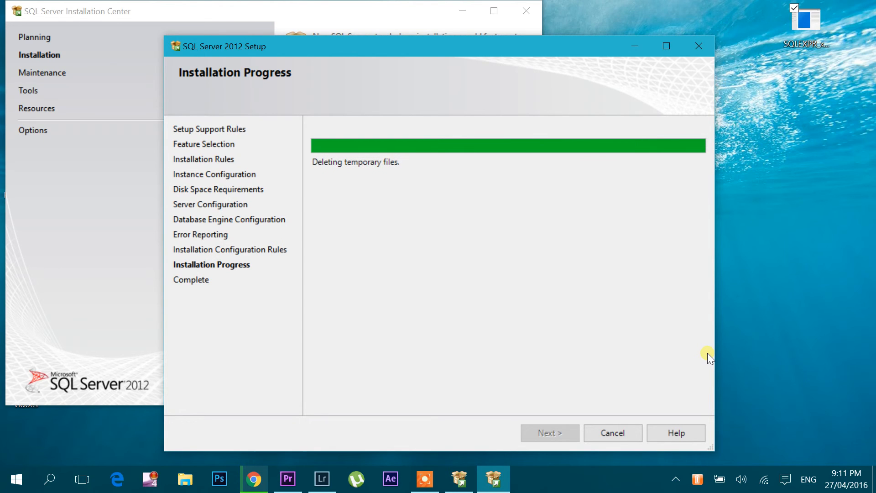
mouse_move(695, 373)
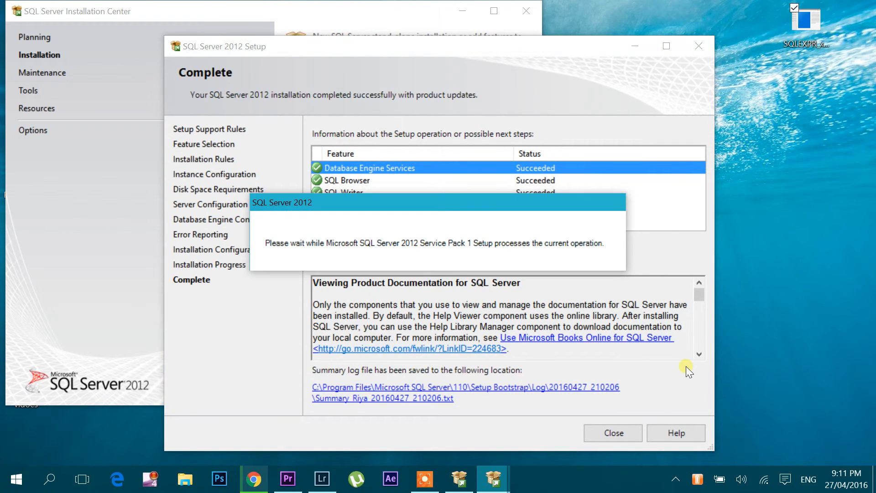
mouse_move(657, 353)
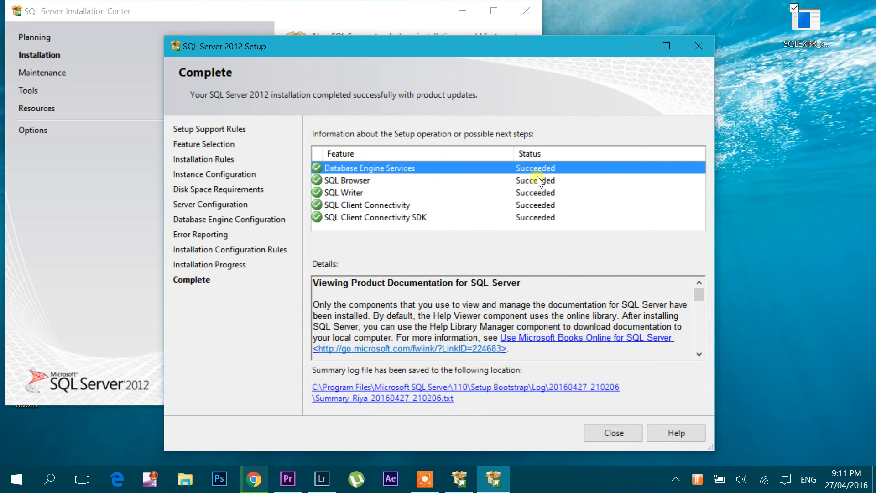
mouse_move(558, 201)
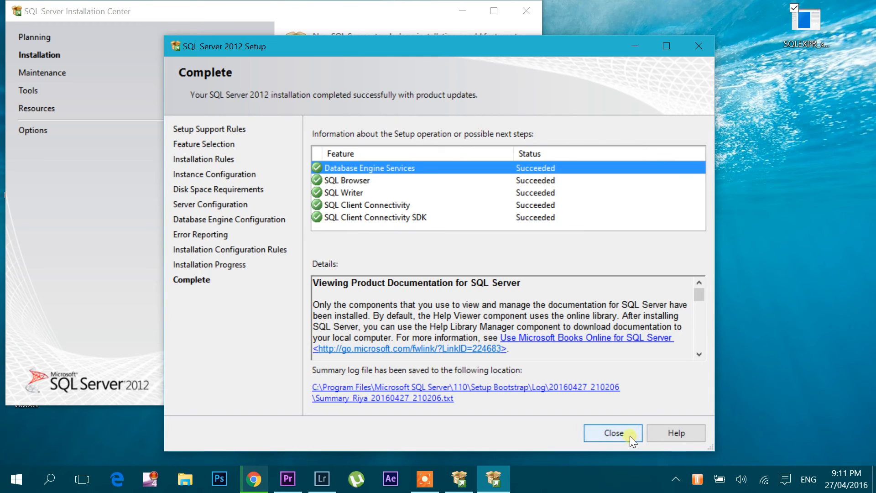
- Close the completed setup wizard and the SQL Server Installation Center window
left_click(612, 433)
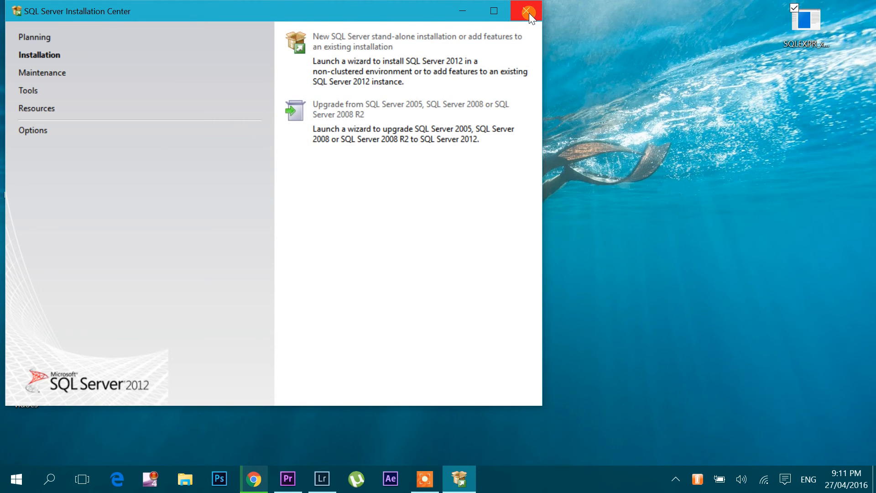
left_click(525, 11)
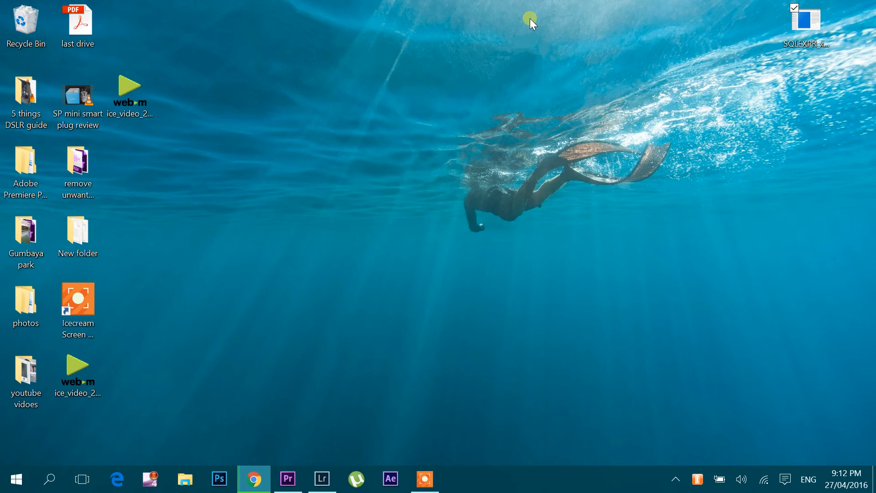